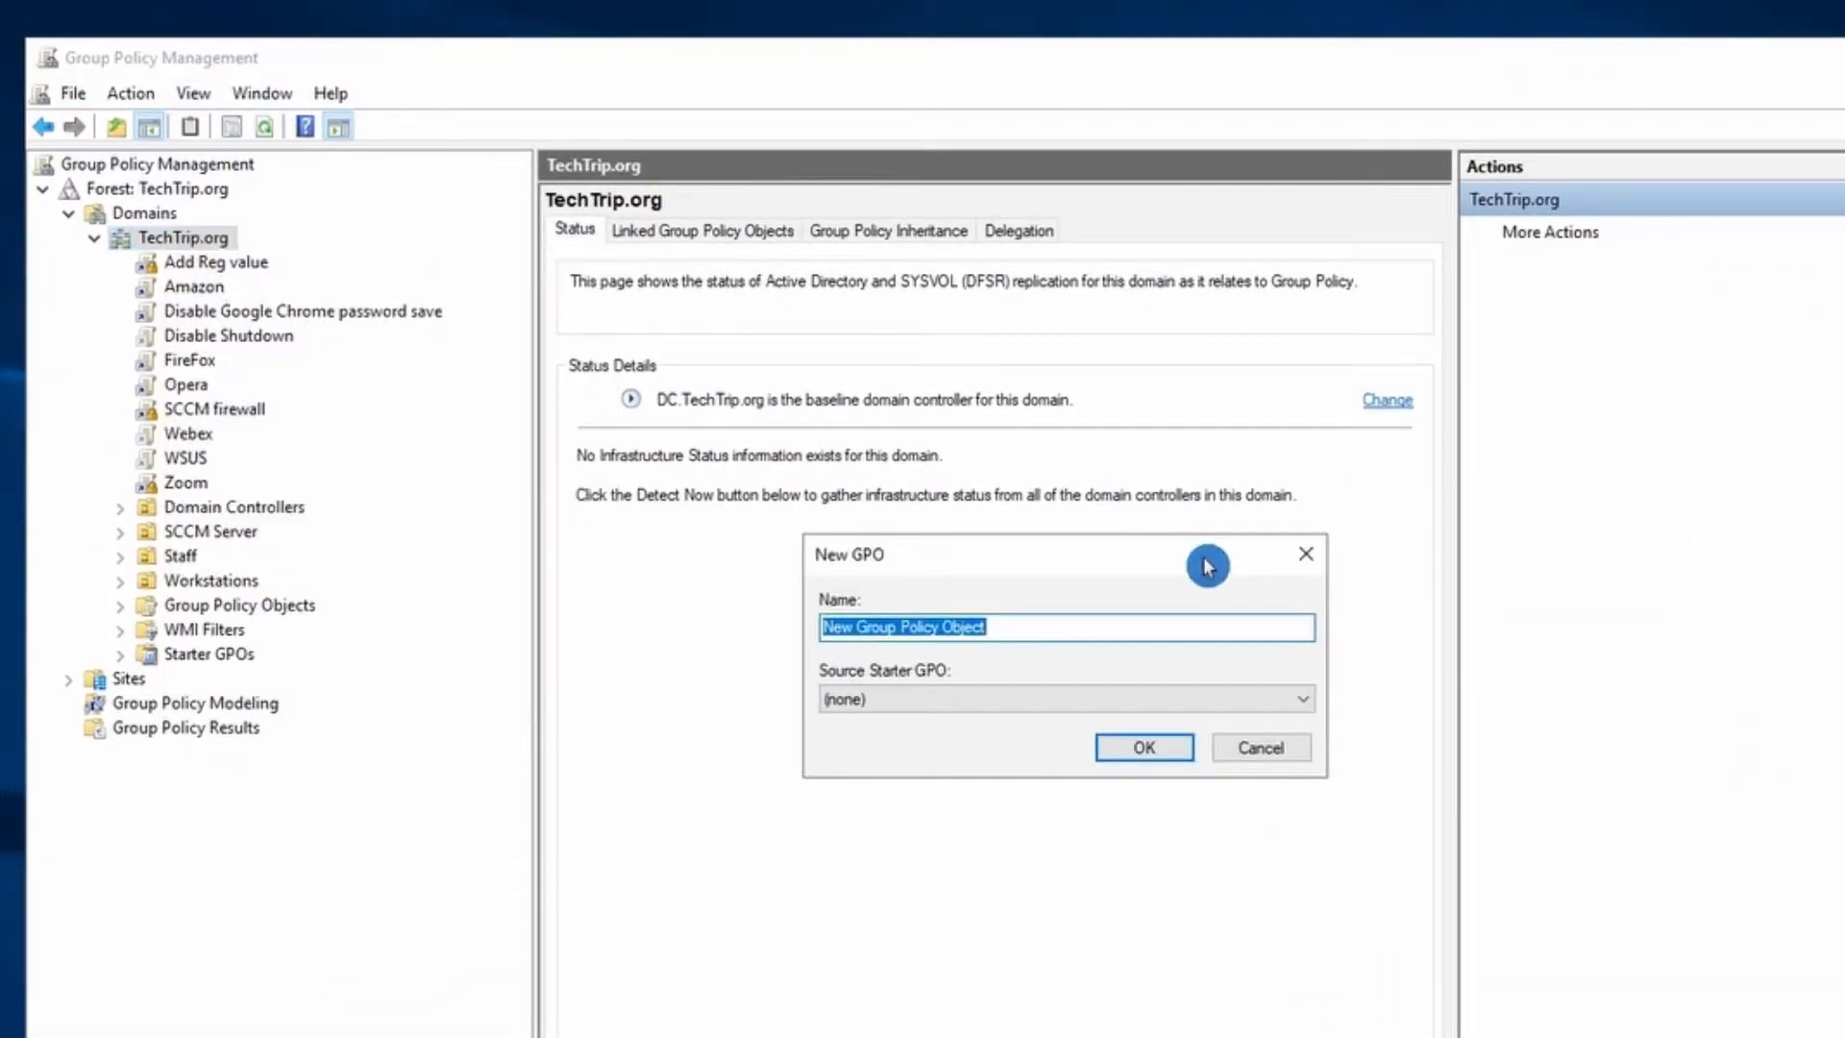
Create a GPO named 'Block USB Ports' linked to the TechTrip.org domain.
text(Block USB P)
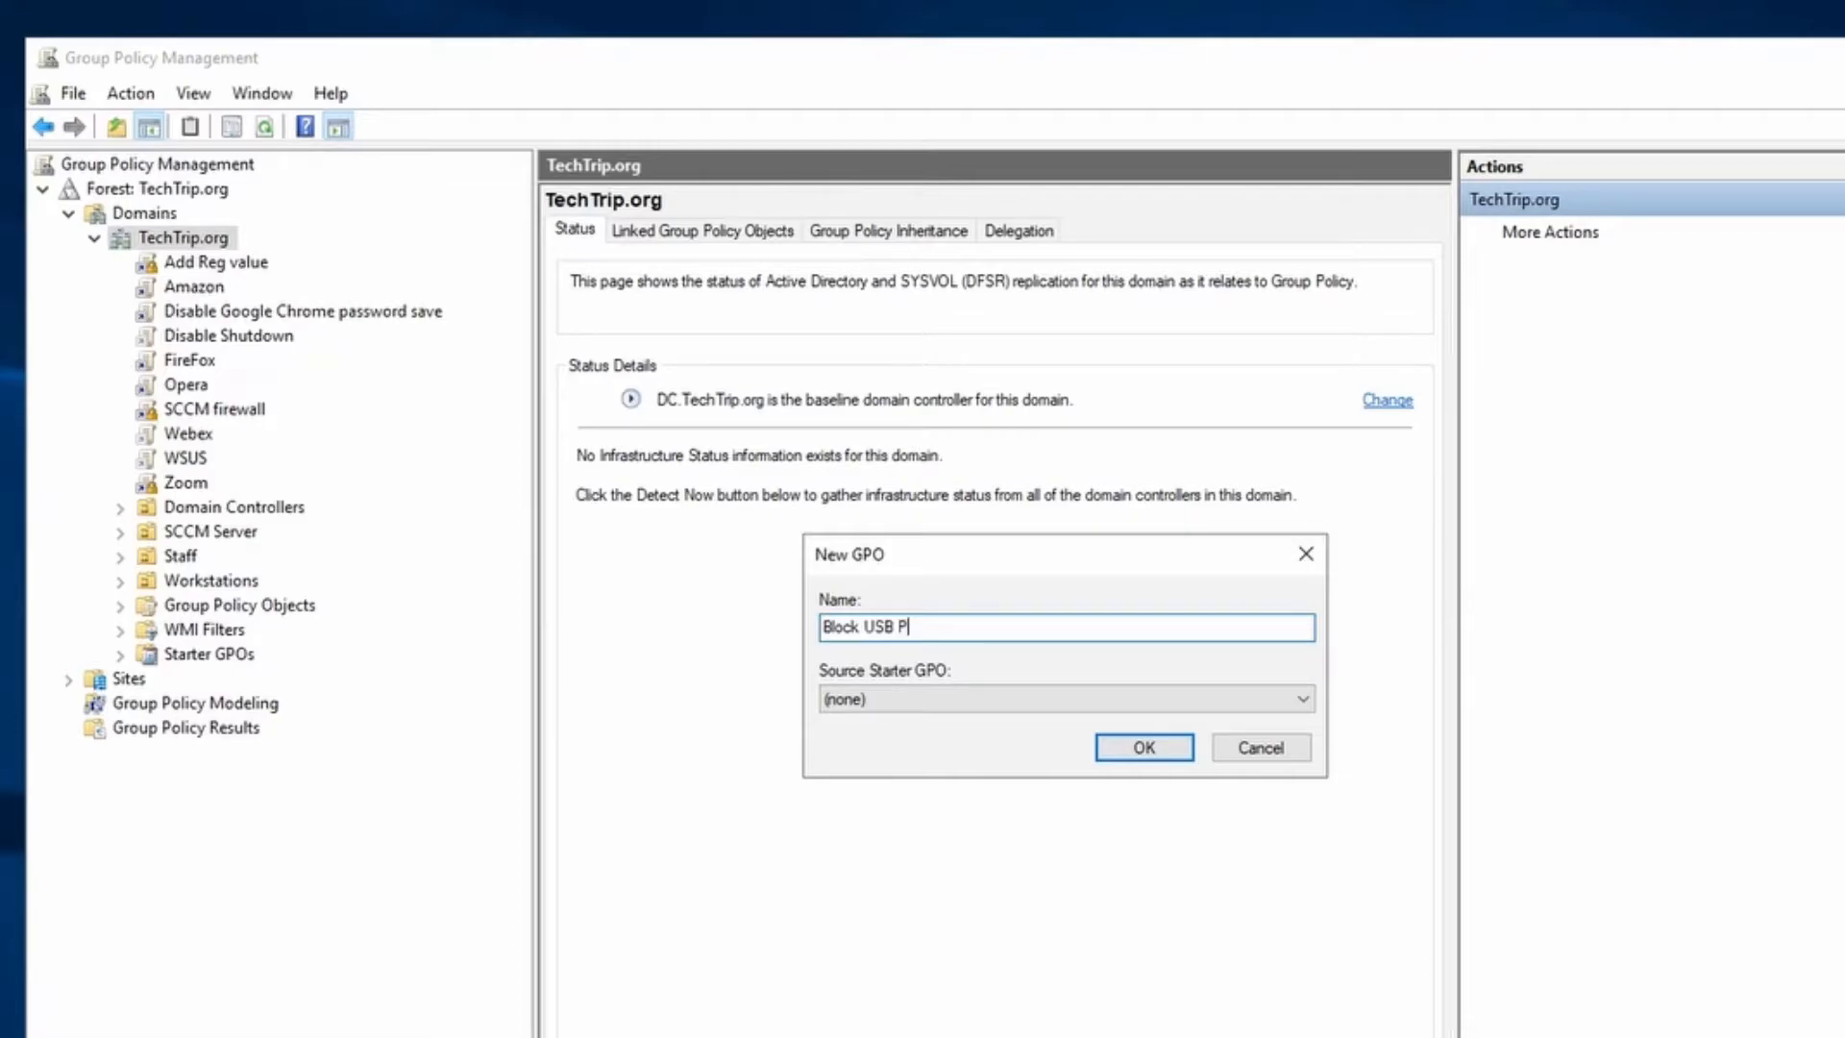
click(1143, 748)
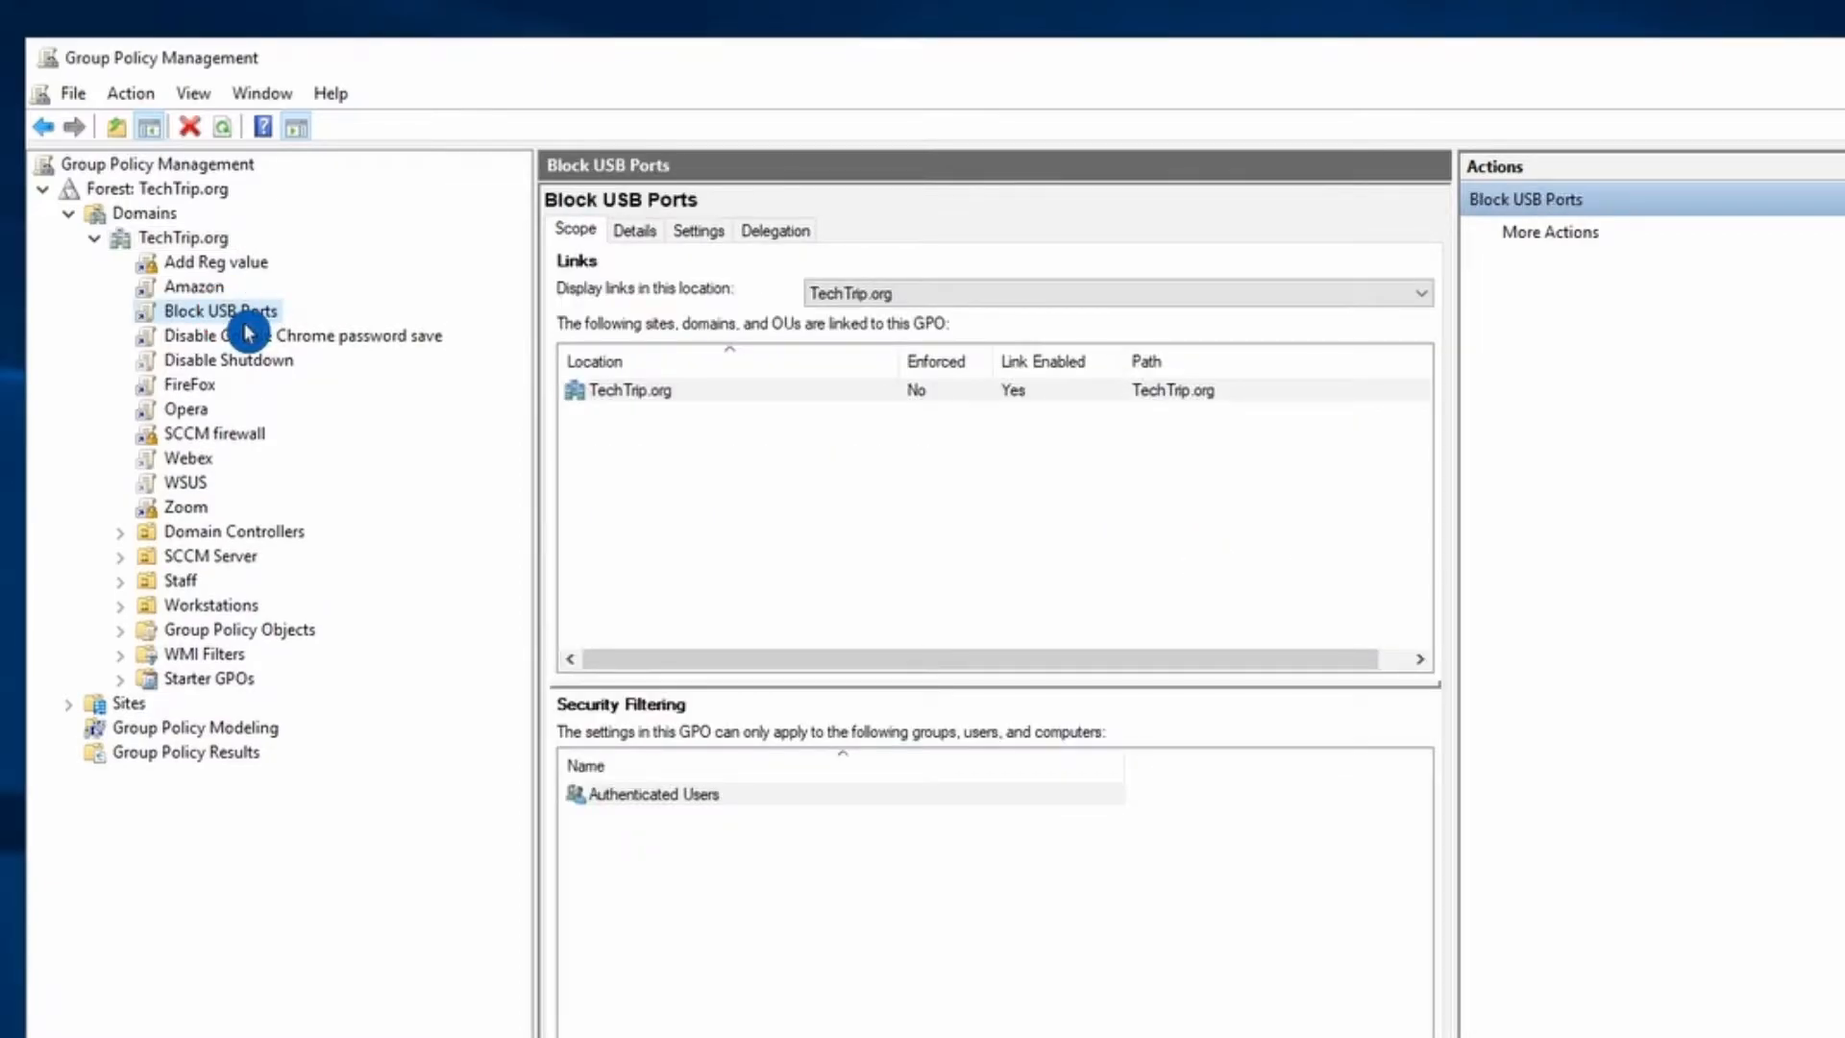
Edit the Block USB Ports GPO and expand Computer Configuration > Policies toward Removable Storage Access.
double_click(220, 310)
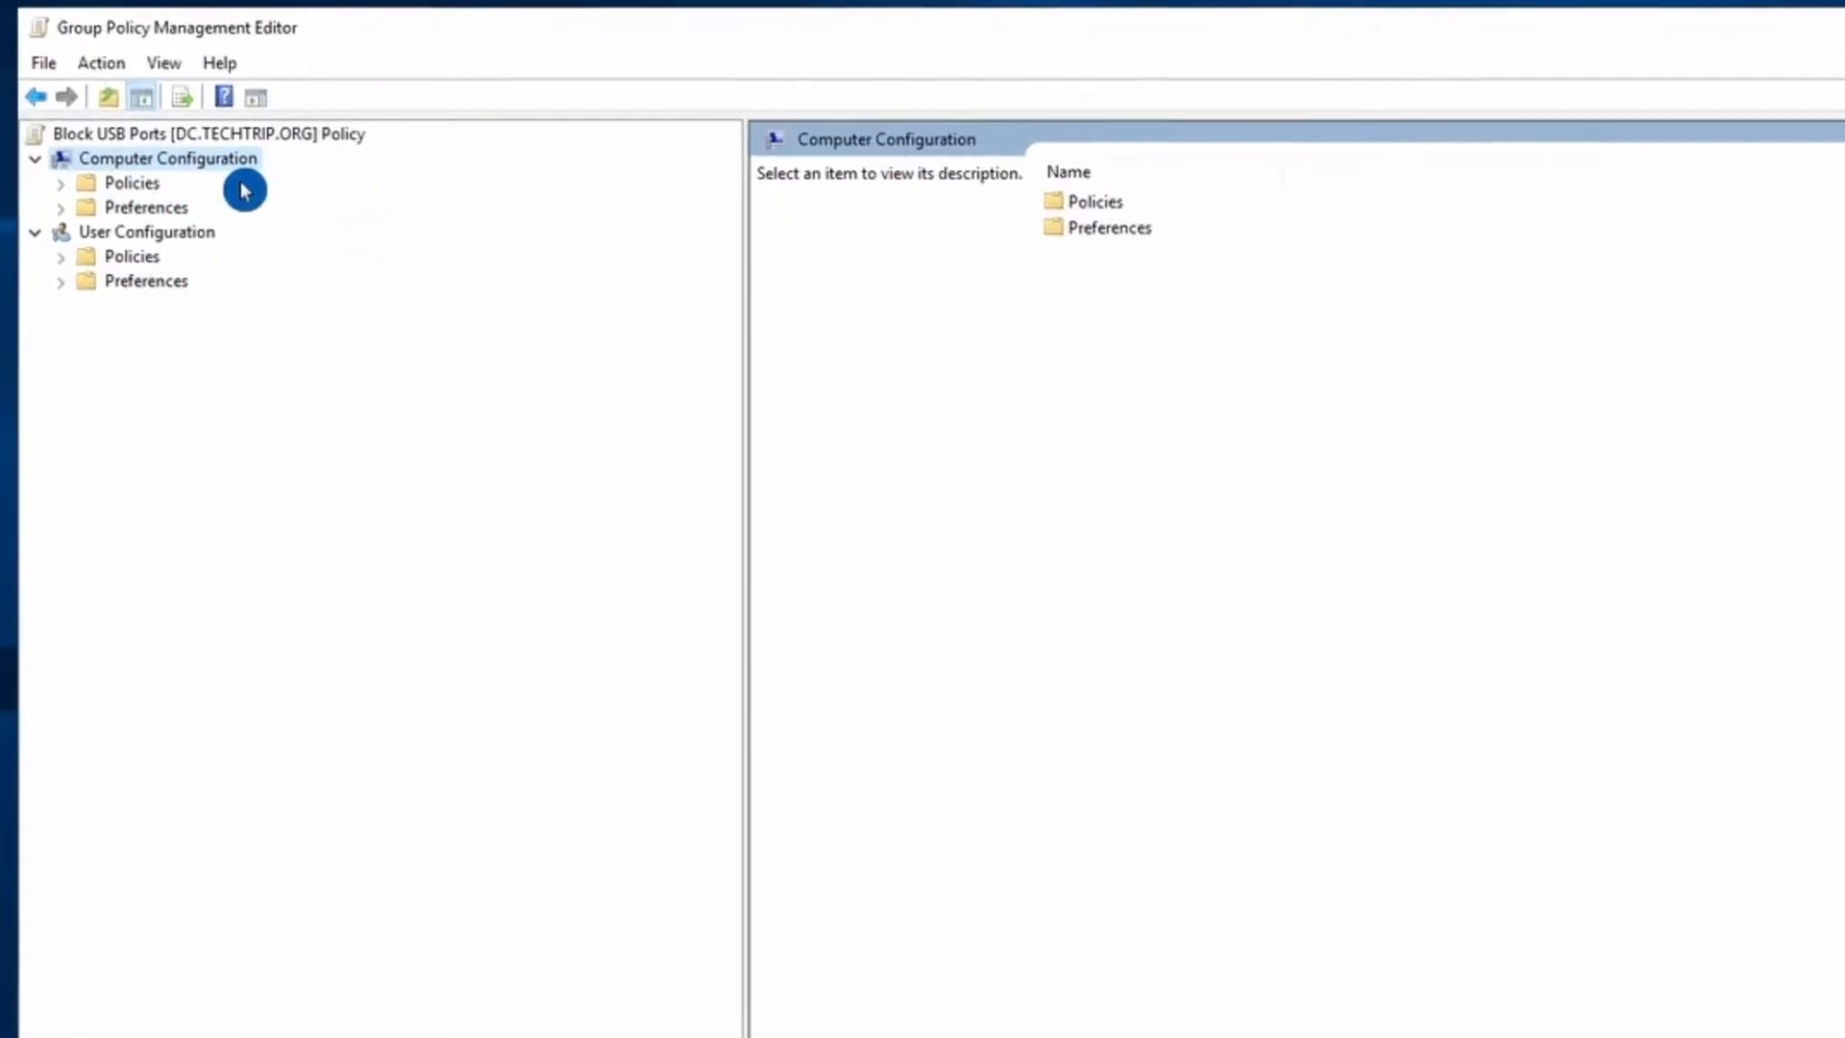
click(59, 183)
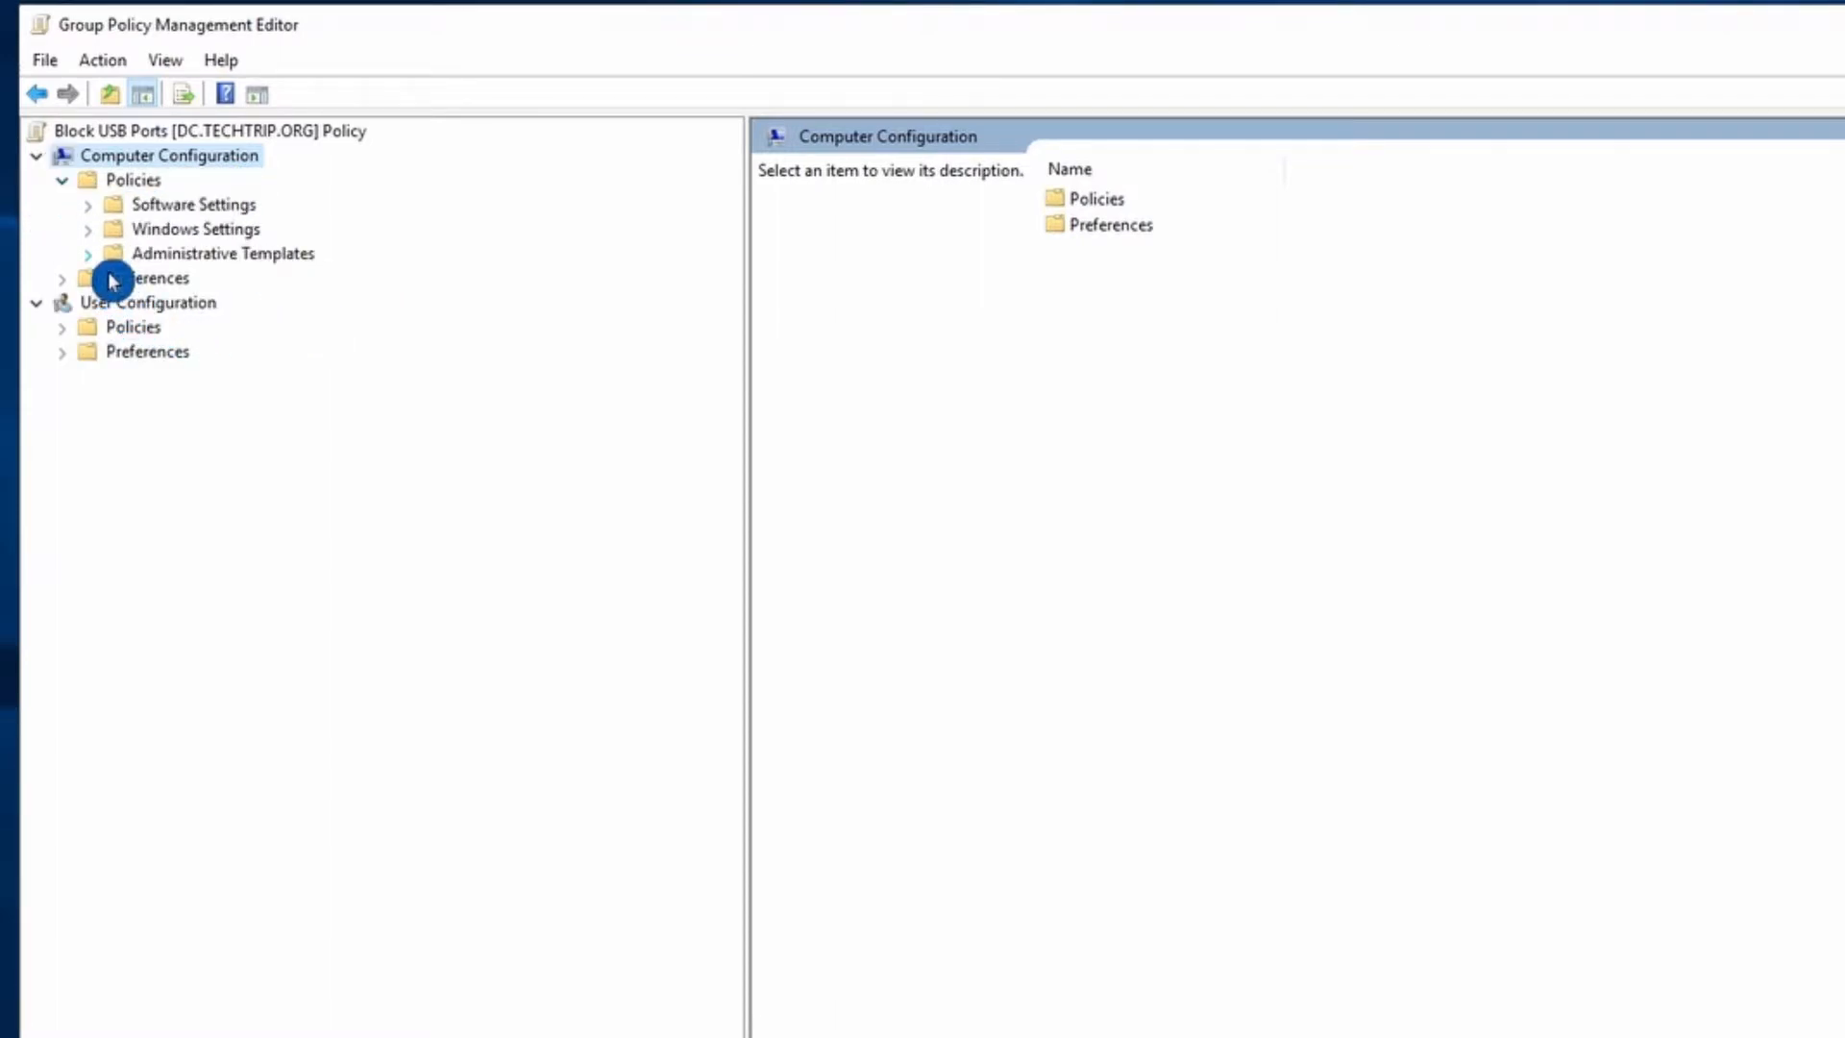
click(80, 253)
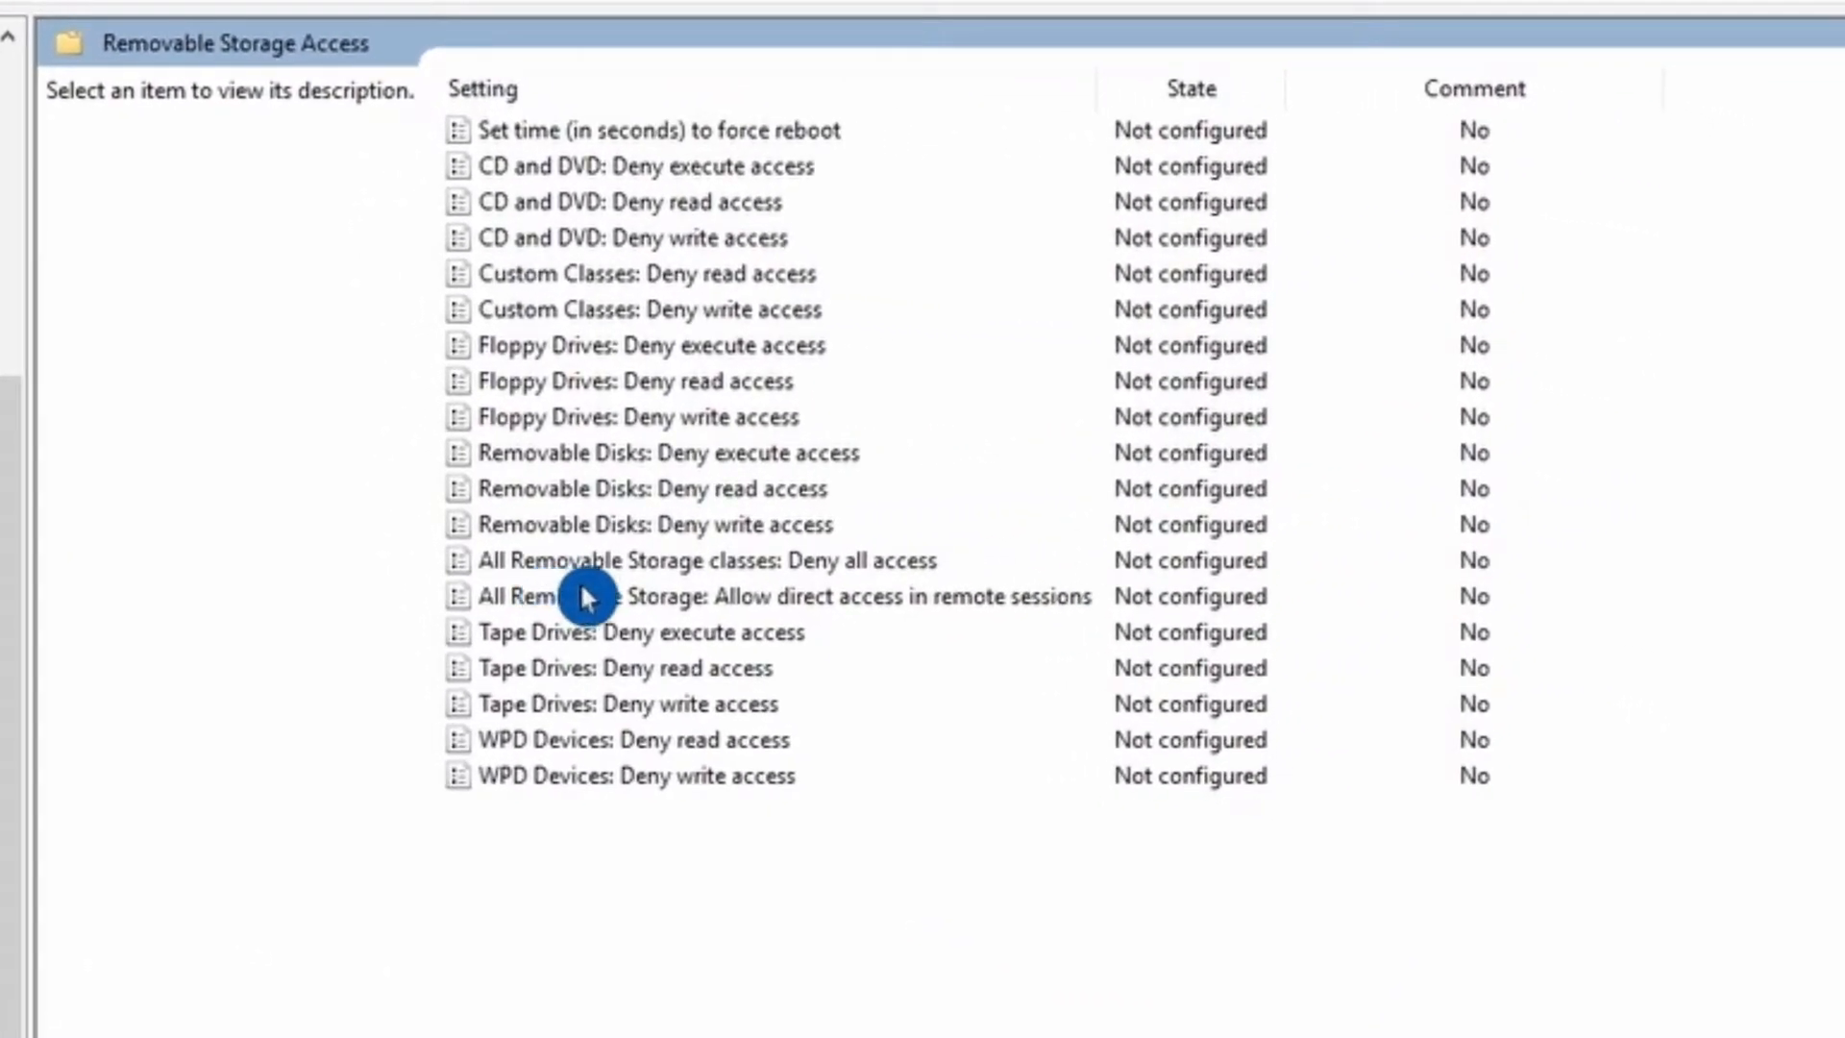
Select the 'All Removable Storage classes: Deny all access' setting.
click(703, 560)
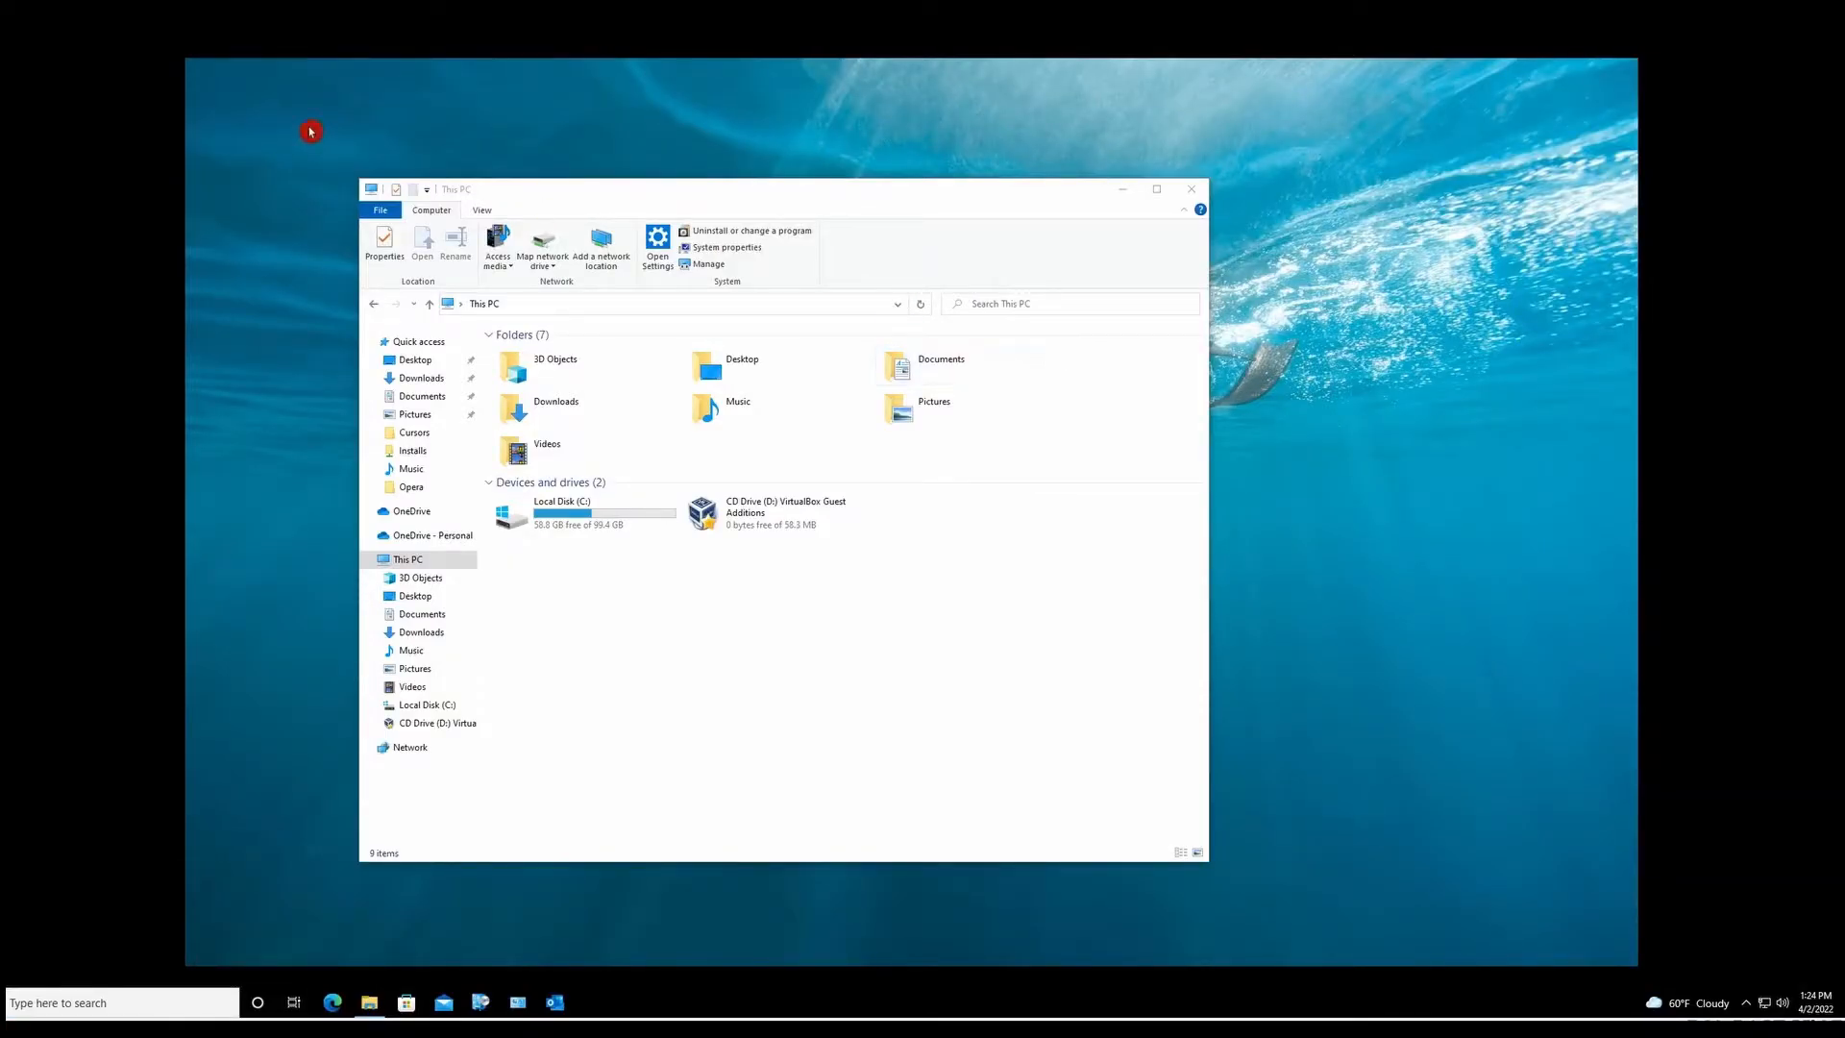
mouse_move(290, 165)
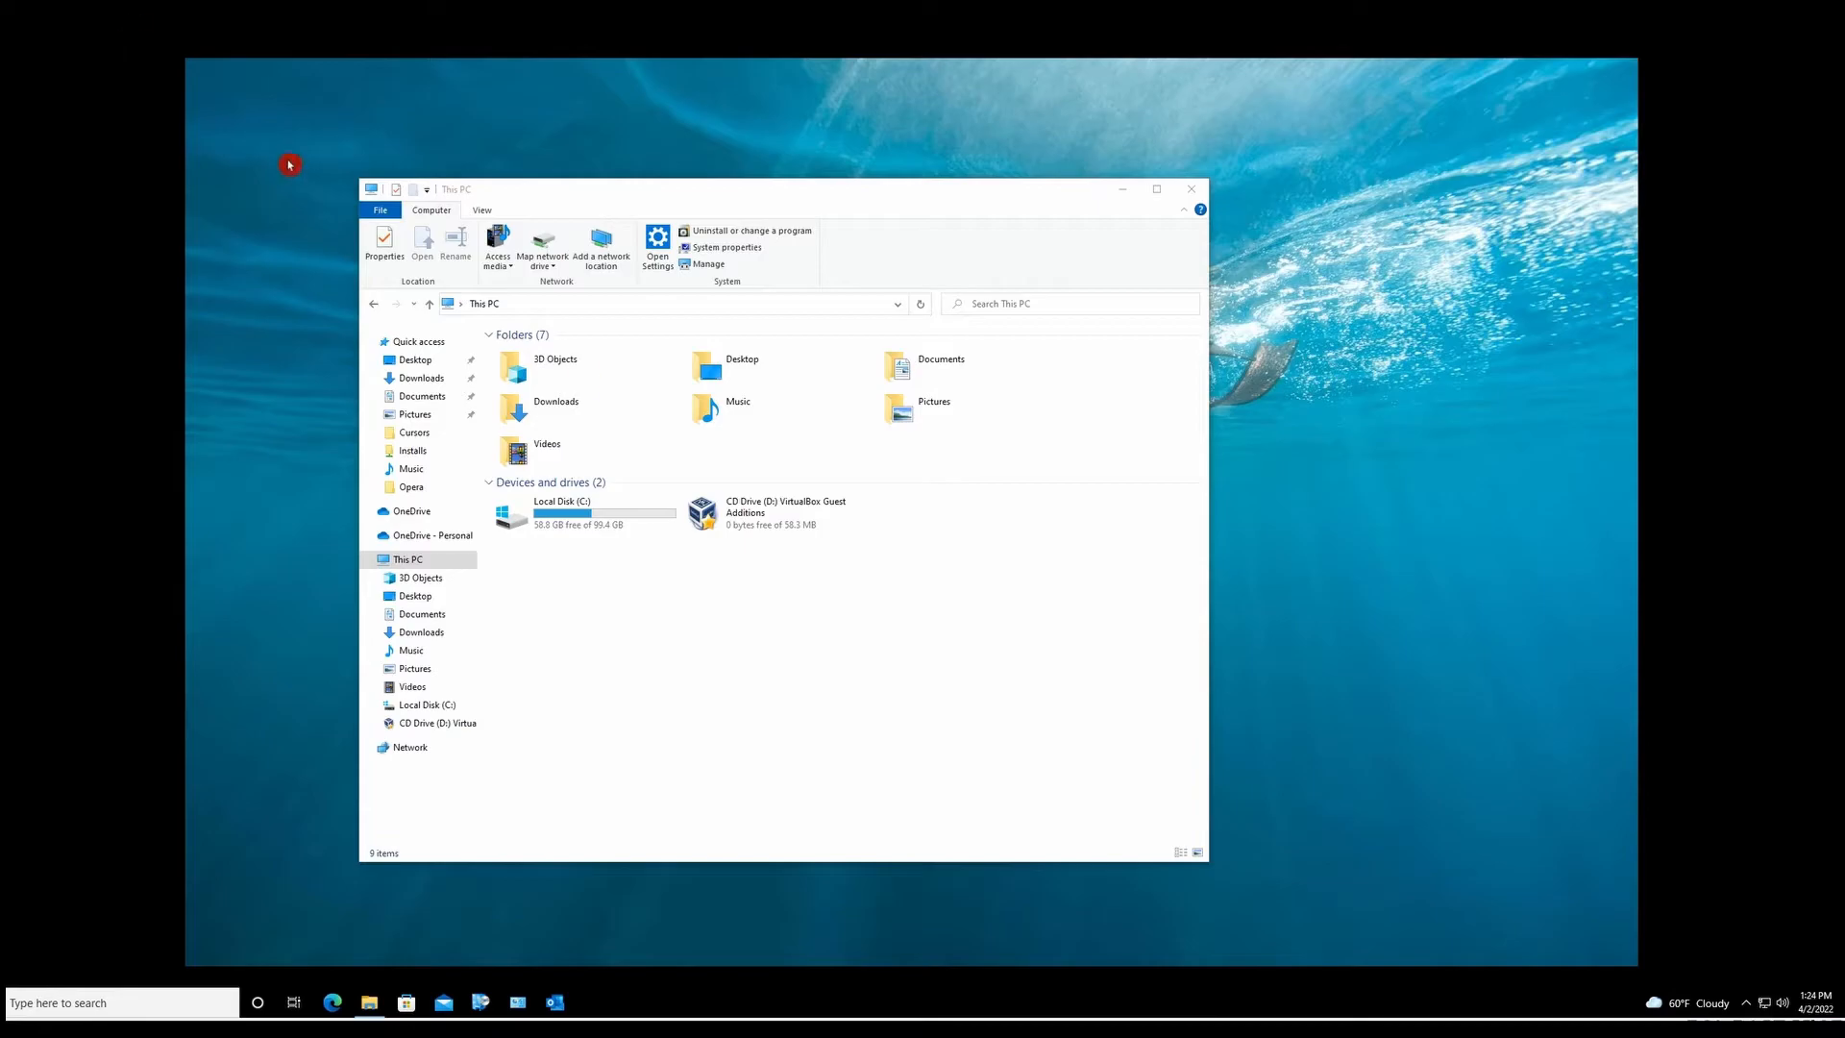
mouse_move(145, 87)
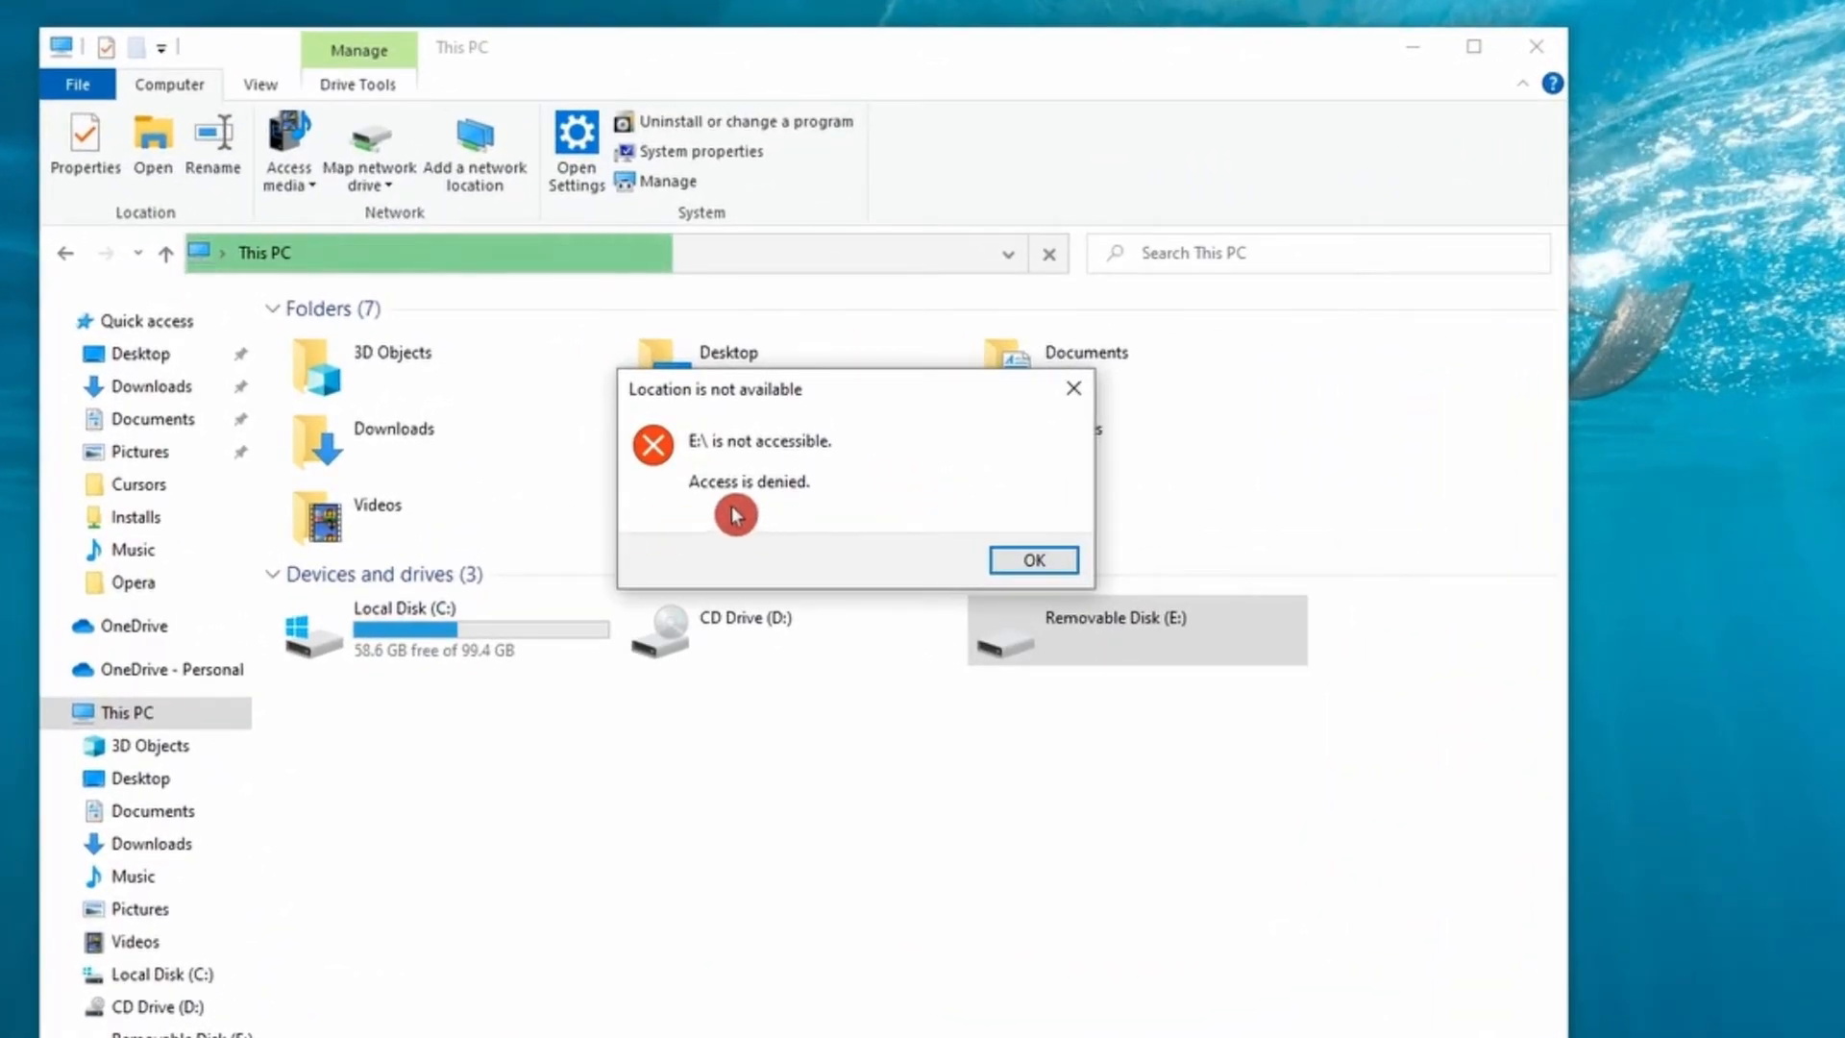
mouse_move(805, 521)
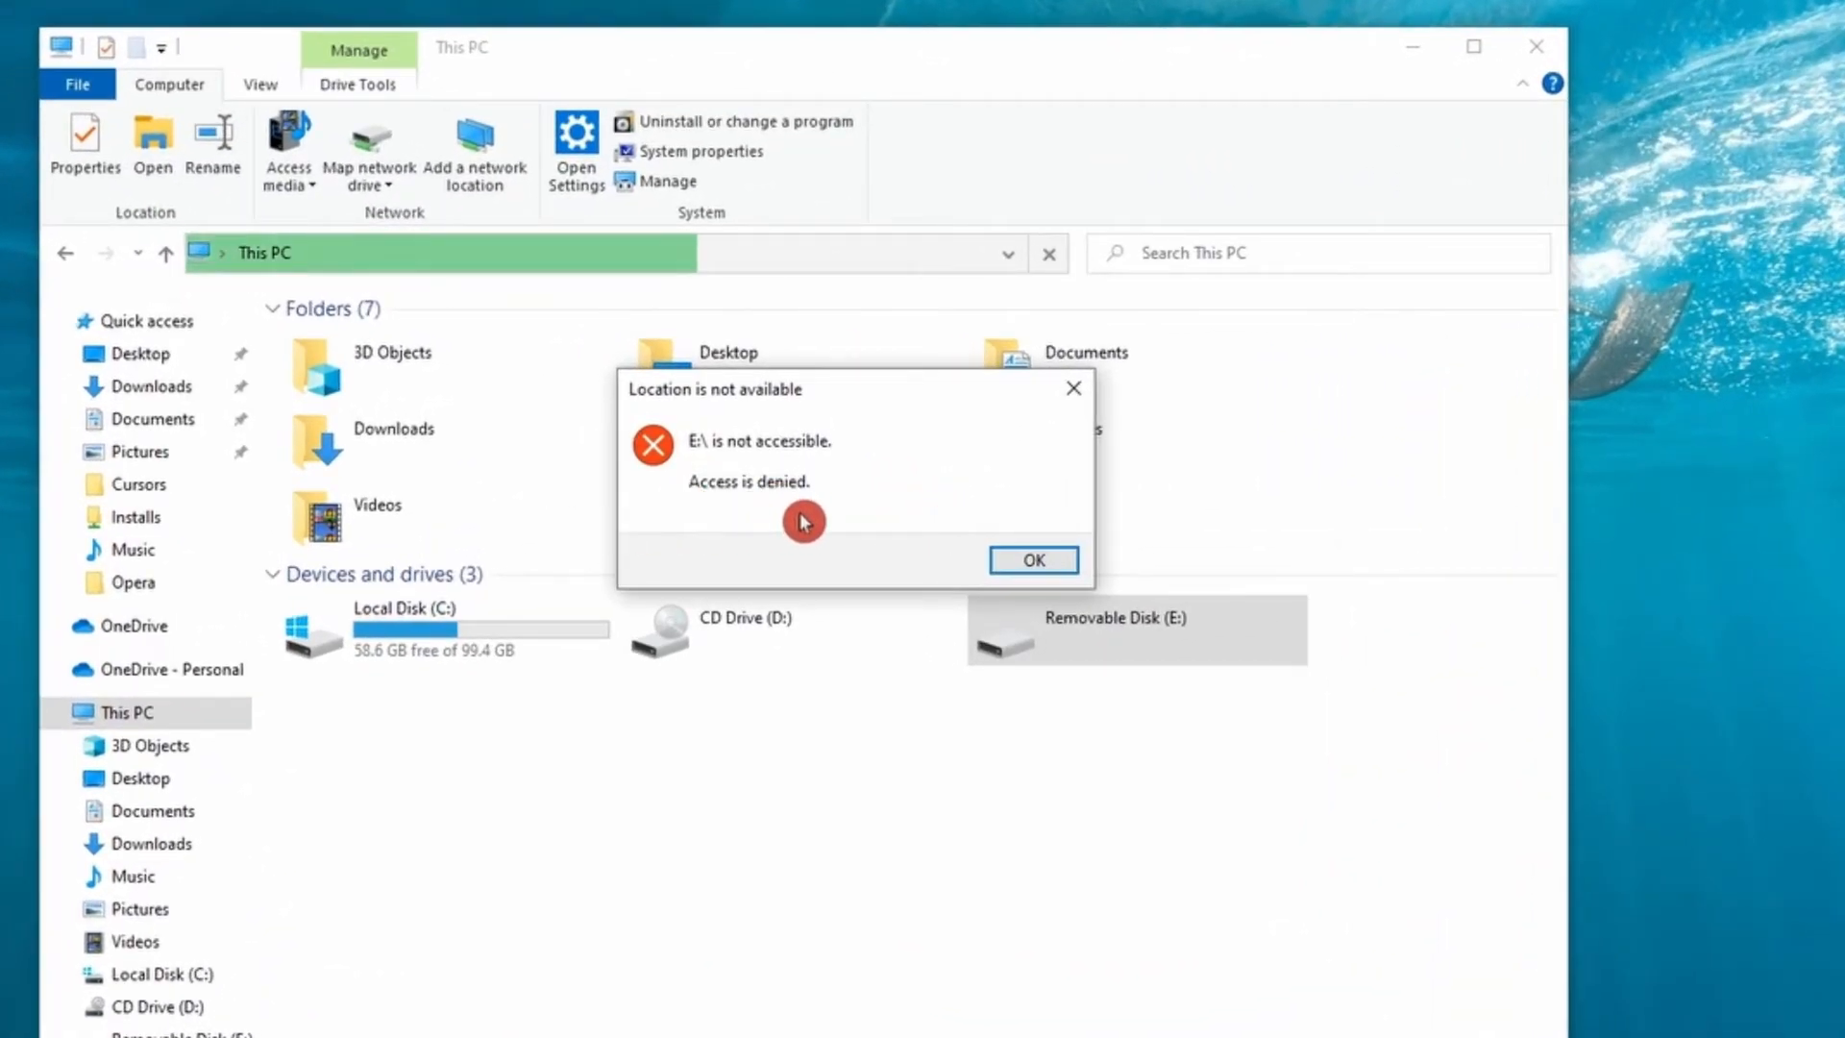